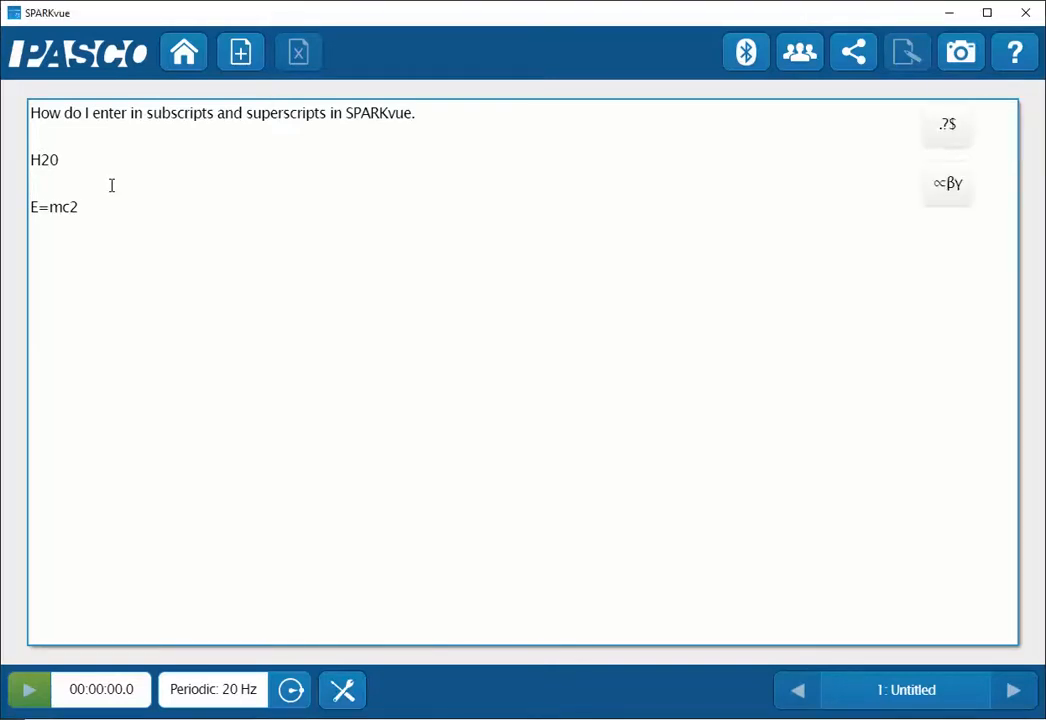
Type H on the blank line below H20 and place the cursor after it
{"action": "type", "text": "H"}
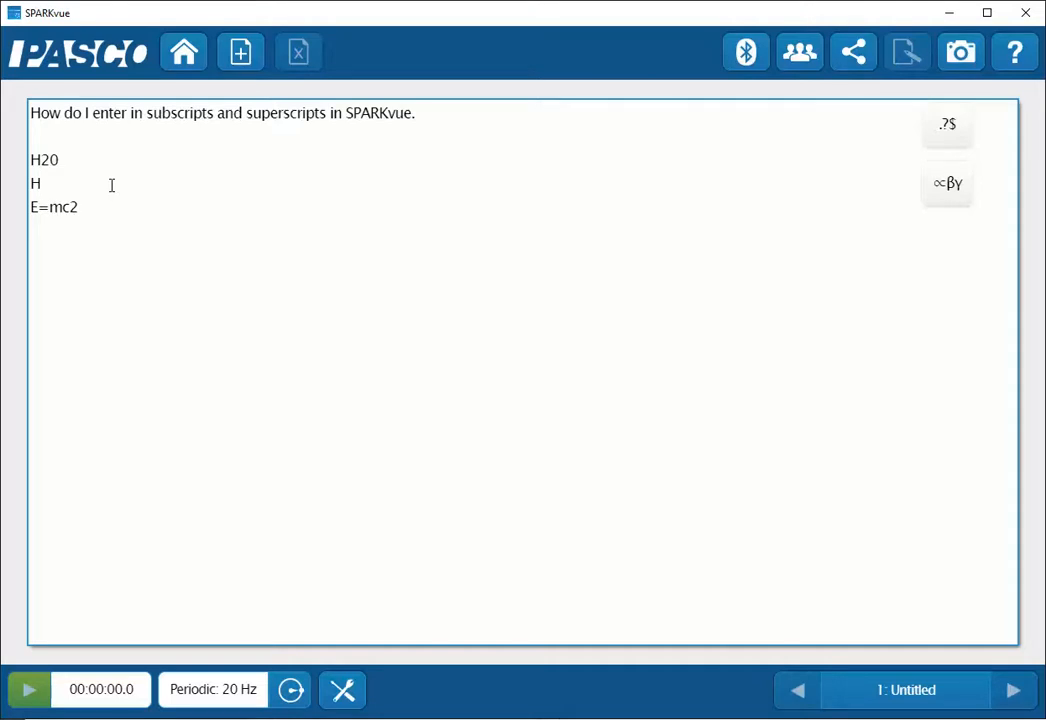
{"action": "left_click", "coordinate": [42, 184]}
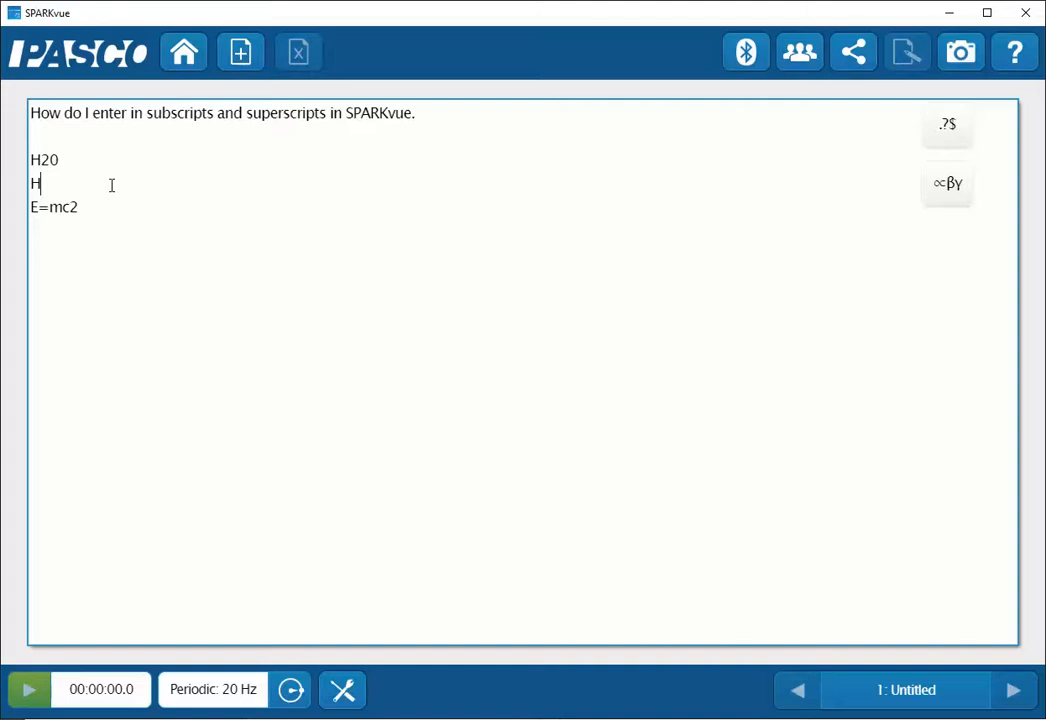
{"action": "mouse_move", "coordinate": [946, 185]}
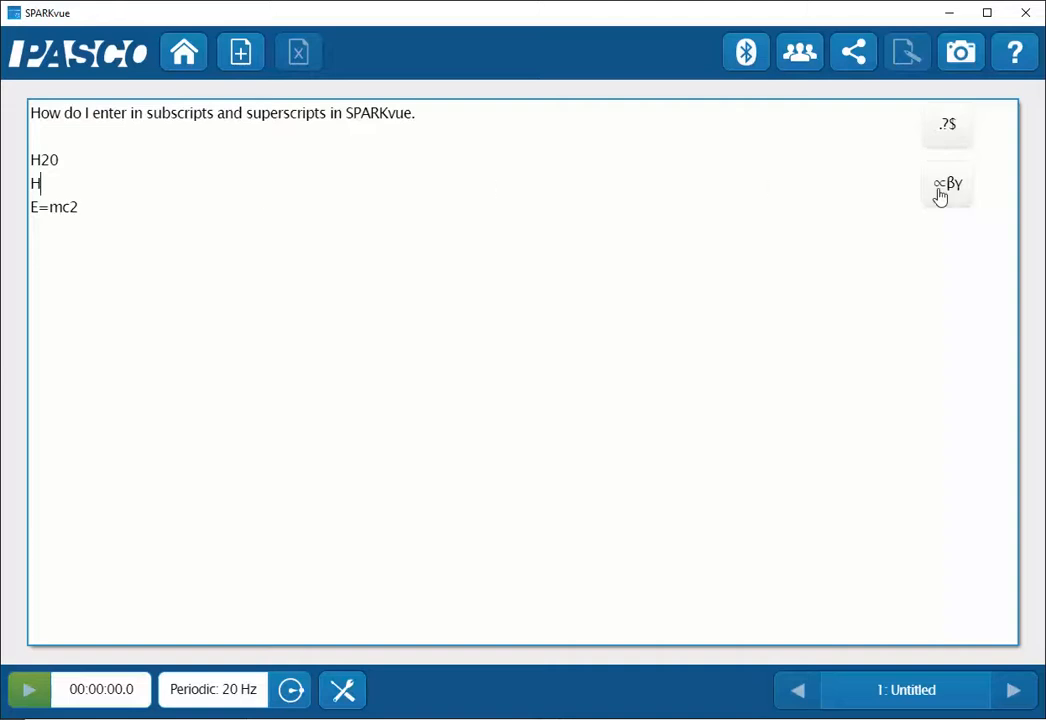
Insert a subscript 2 after H using the Greek symbol keyboard, then close it
{"action": "left_click", "coordinate": [947, 185]}
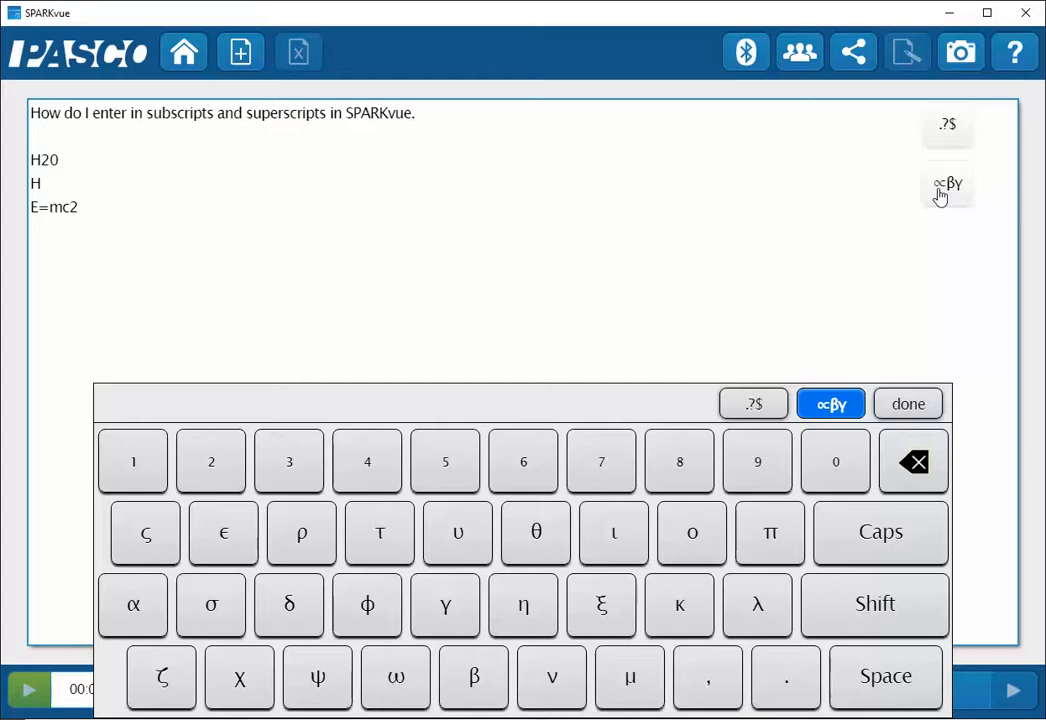
{"action": "mouse_move", "coordinate": [654, 480]}
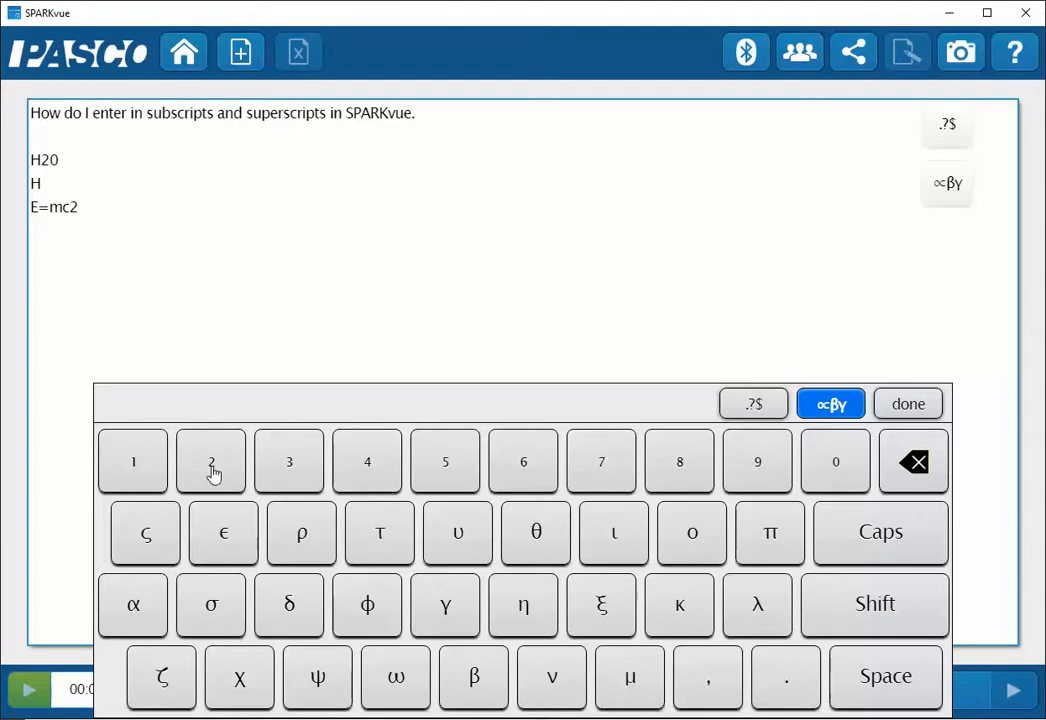
{"action": "left_click", "coordinate": [211, 461]}
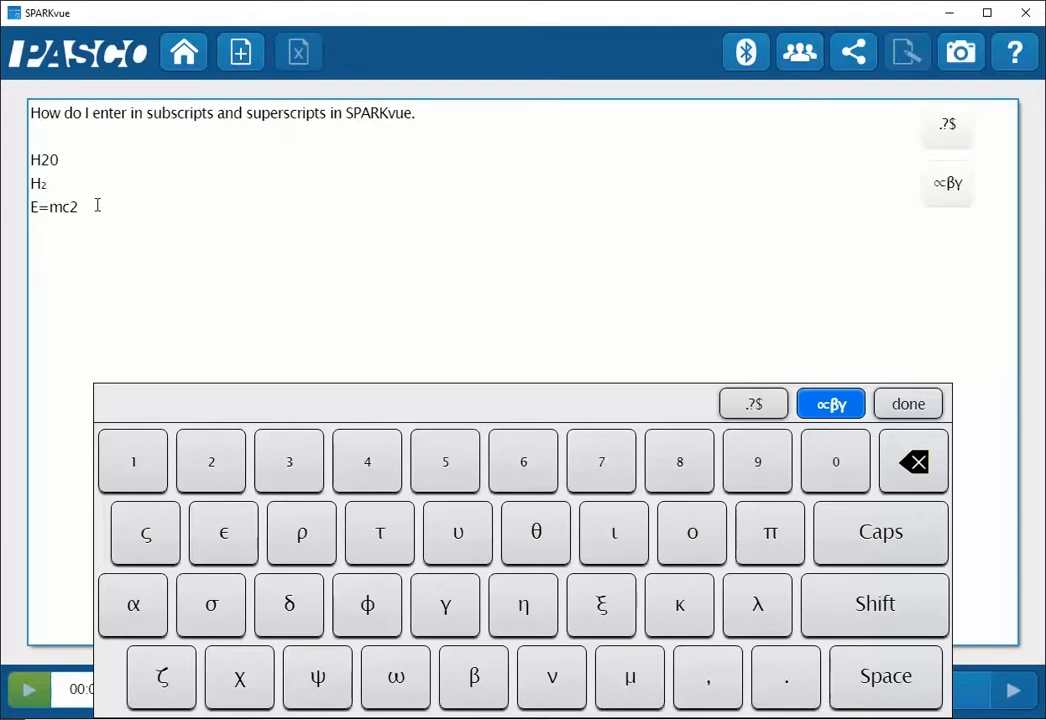
{"action": "left_click", "coordinate": [907, 403]}
{"action": "type", "text": "O"}
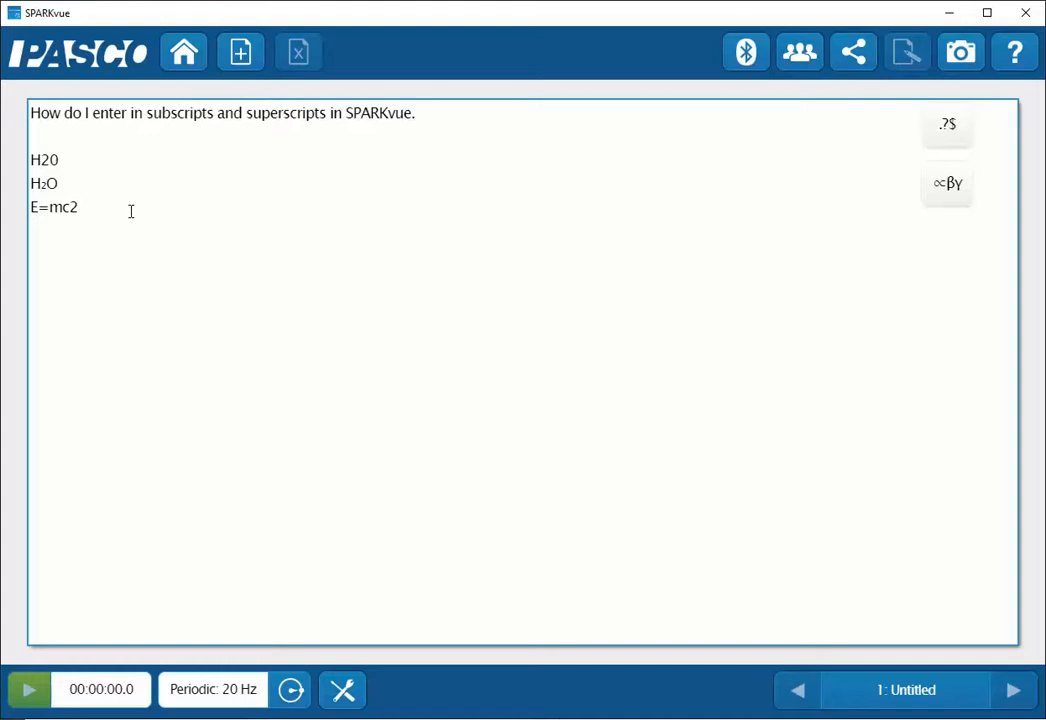
Type 'E=' then 'mc' on the new line below E=mc2
{"action": "type", "text": "E="}
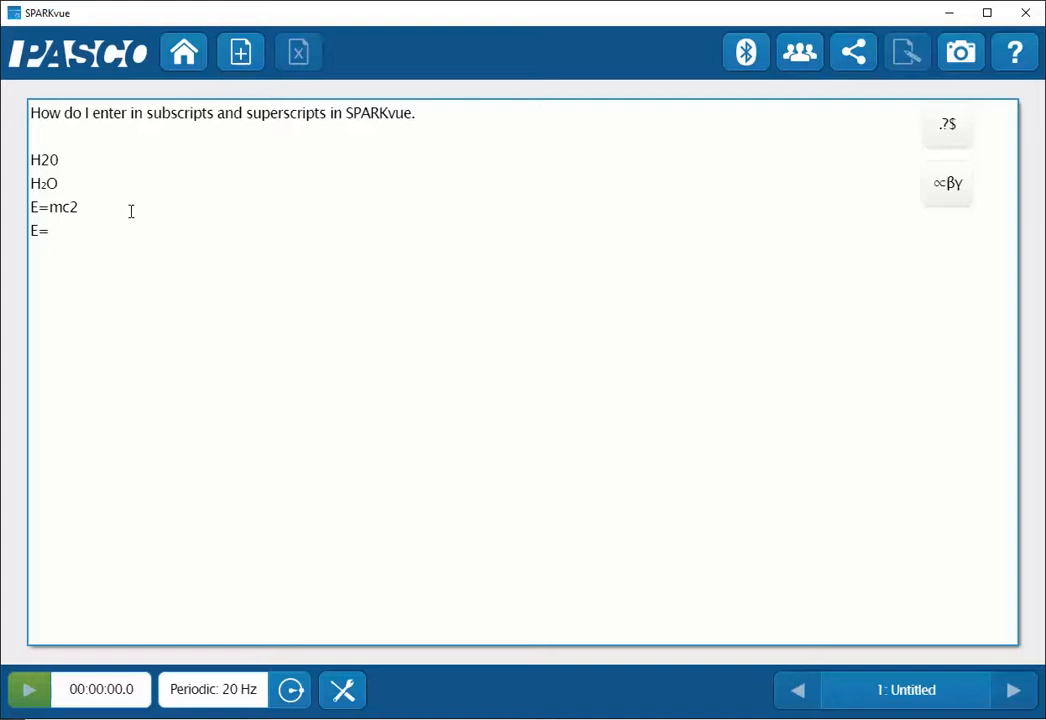
{"action": "left_click", "coordinate": [48, 230]}
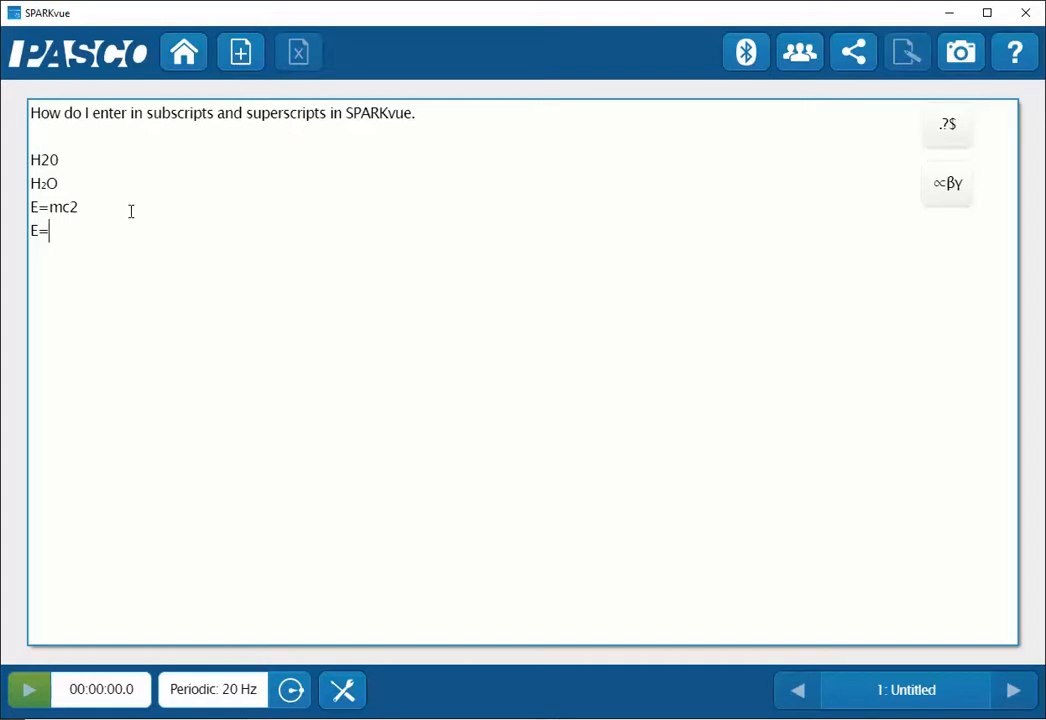
{"action": "type", "text": "mc"}
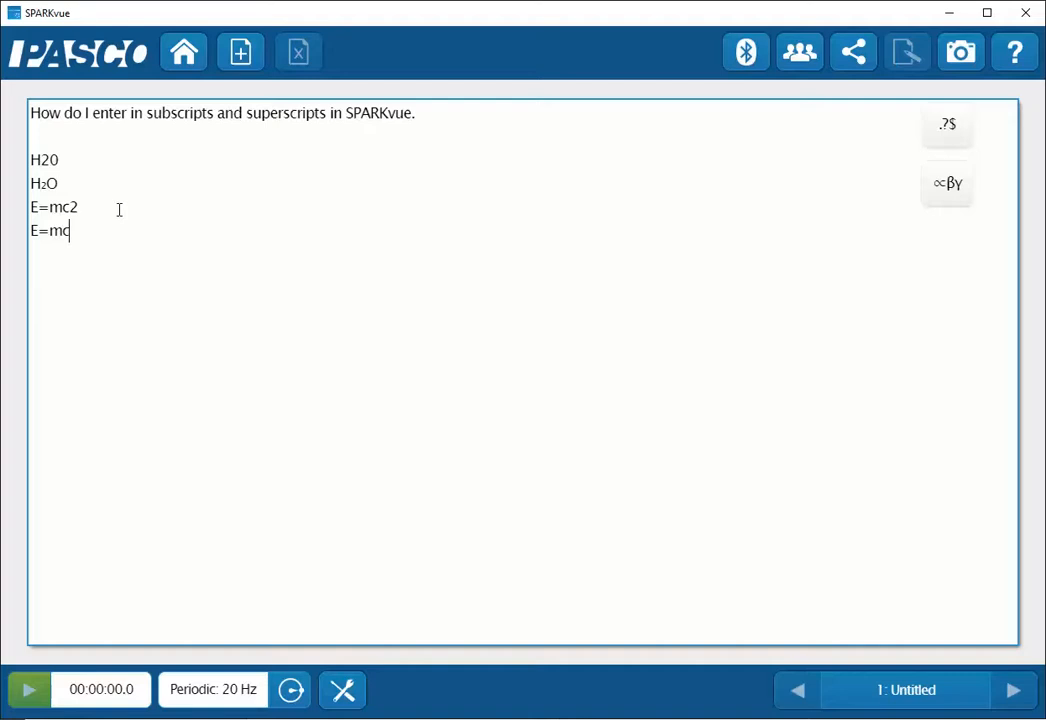
{"action": "mouse_move", "coordinate": [947, 187]}
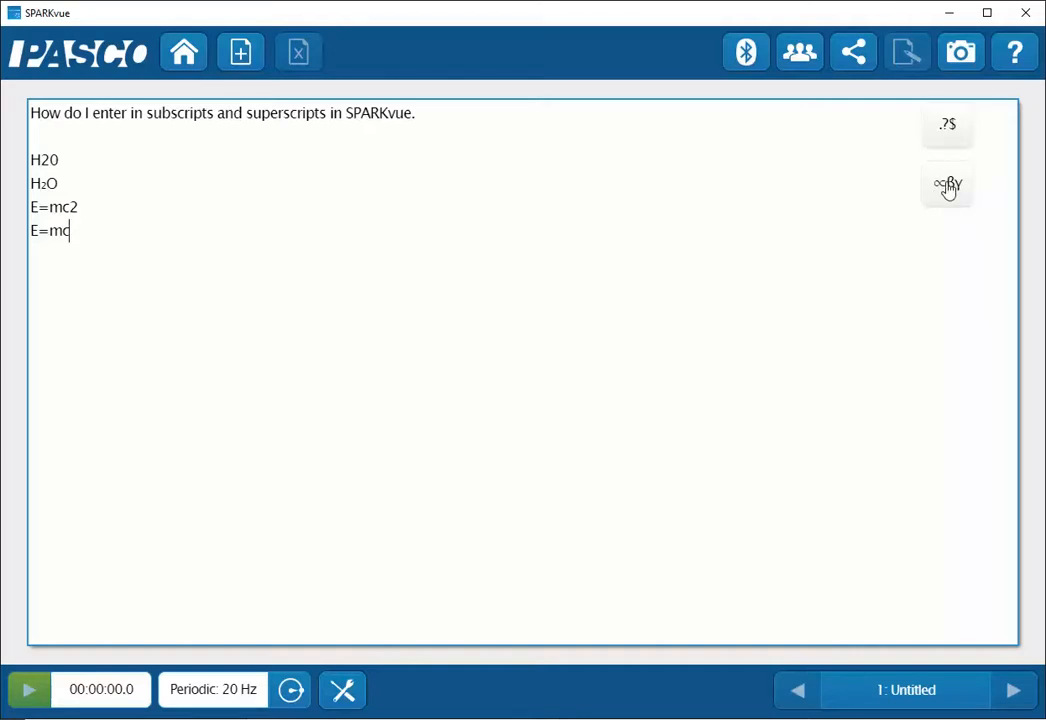
Open the Greek symbol keyboard with its shifted character layout active
{"action": "left_click", "coordinate": [947, 184]}
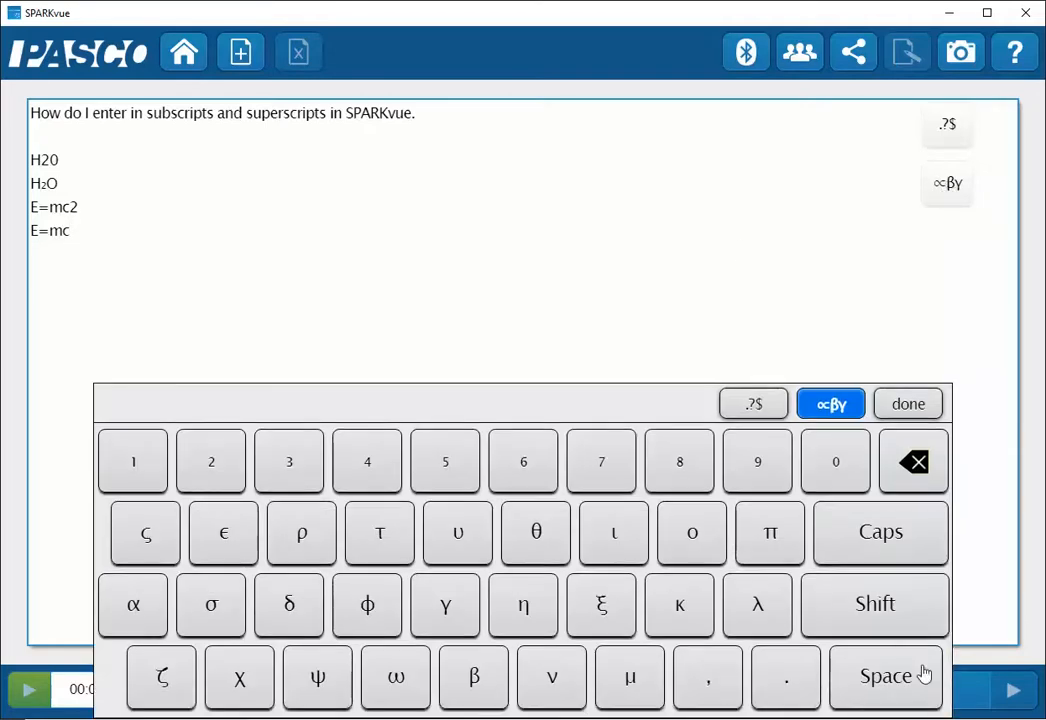
{"action": "left_click", "coordinate": [874, 603]}
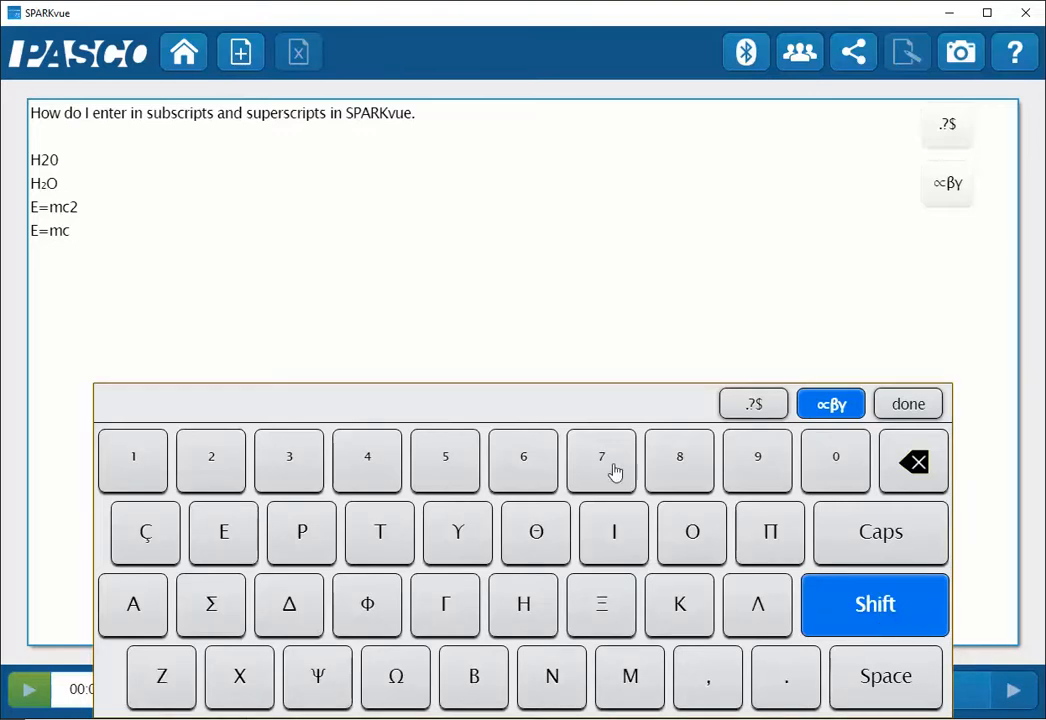
{"action": "mouse_move", "coordinate": [211, 461]}
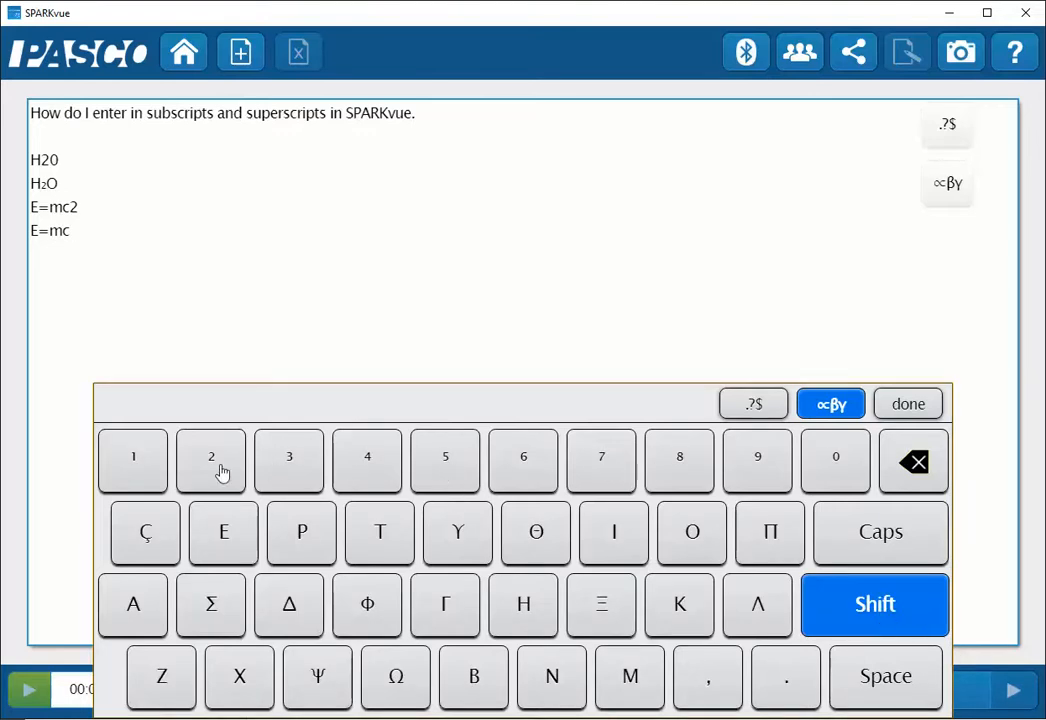